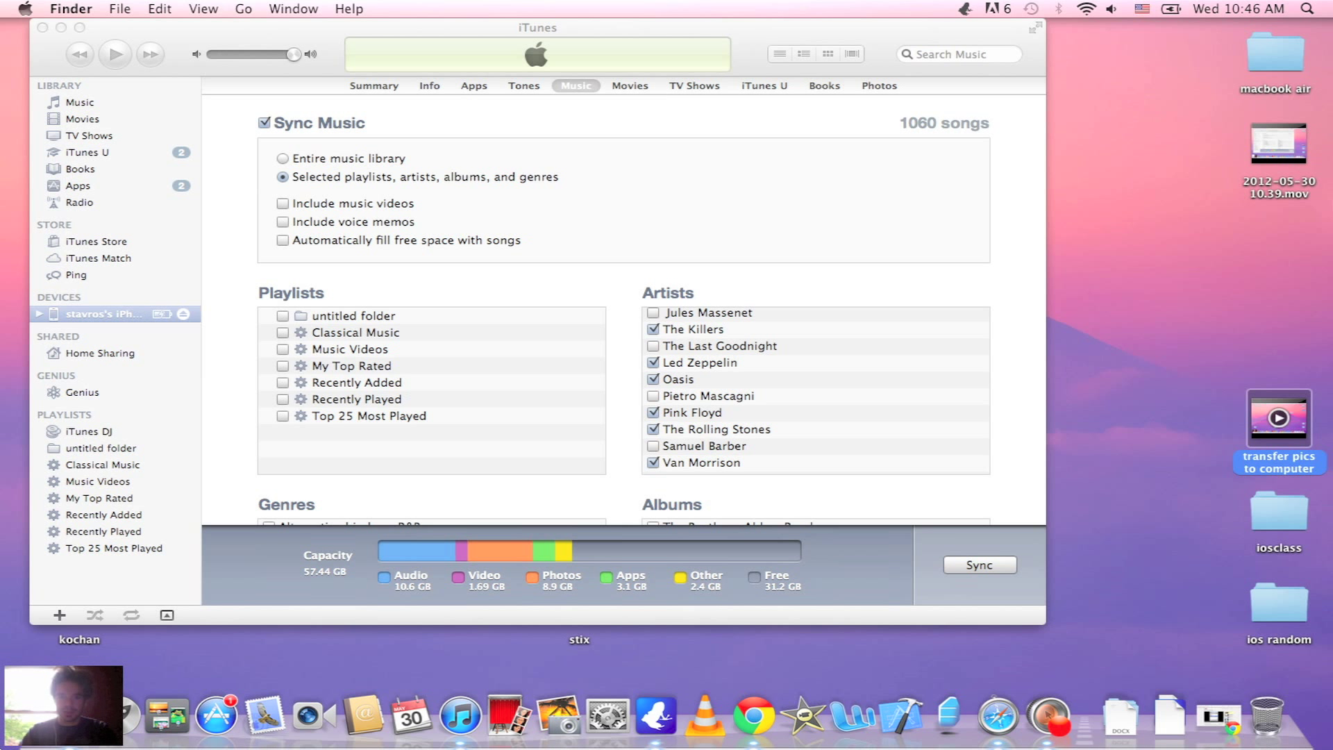
pyautogui.moveTo(610, 32)
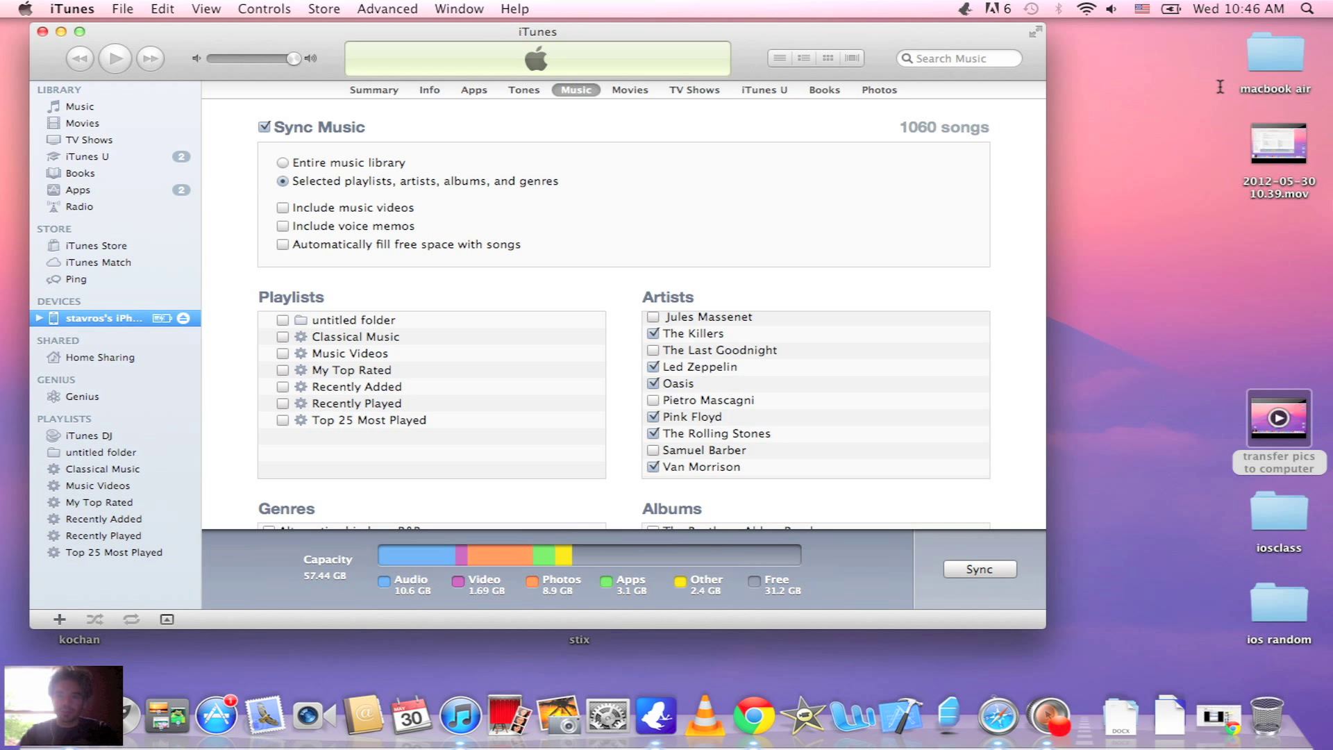
pyautogui.moveTo(1158, 122)
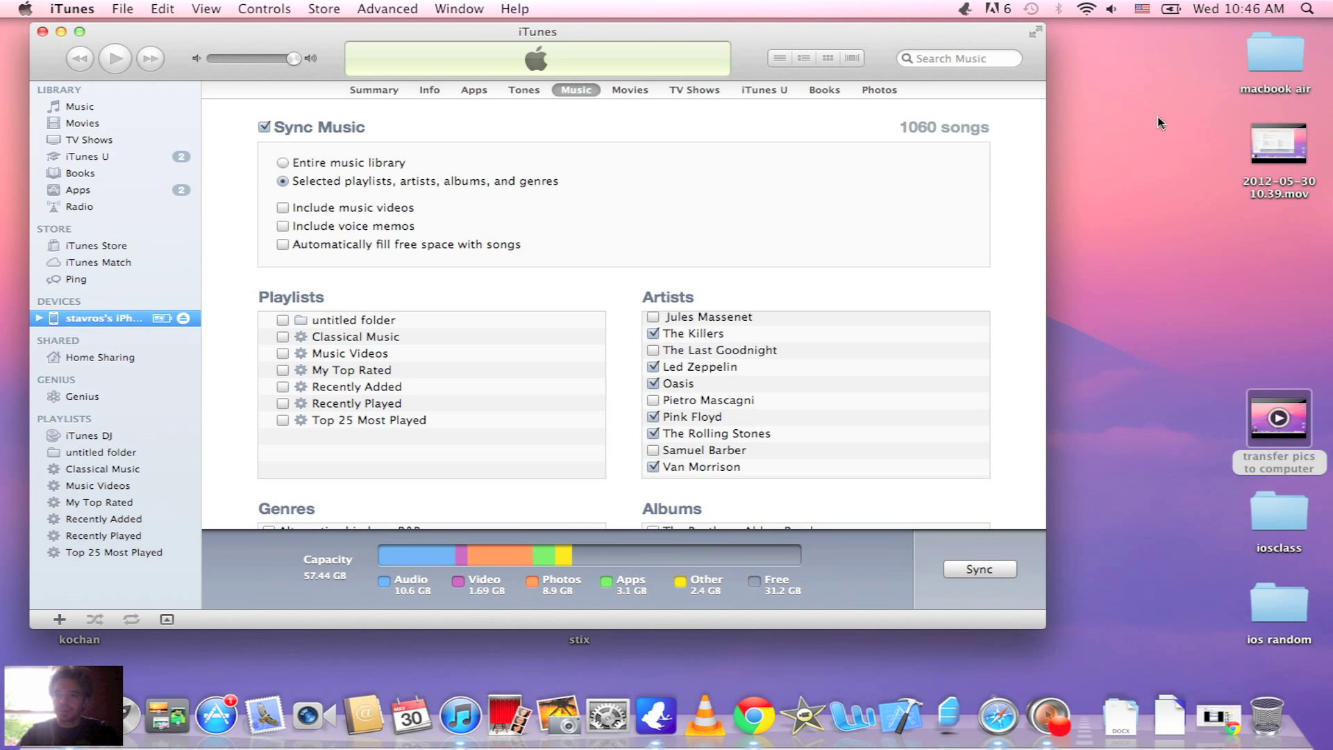
pyautogui.moveTo(1305, 30)
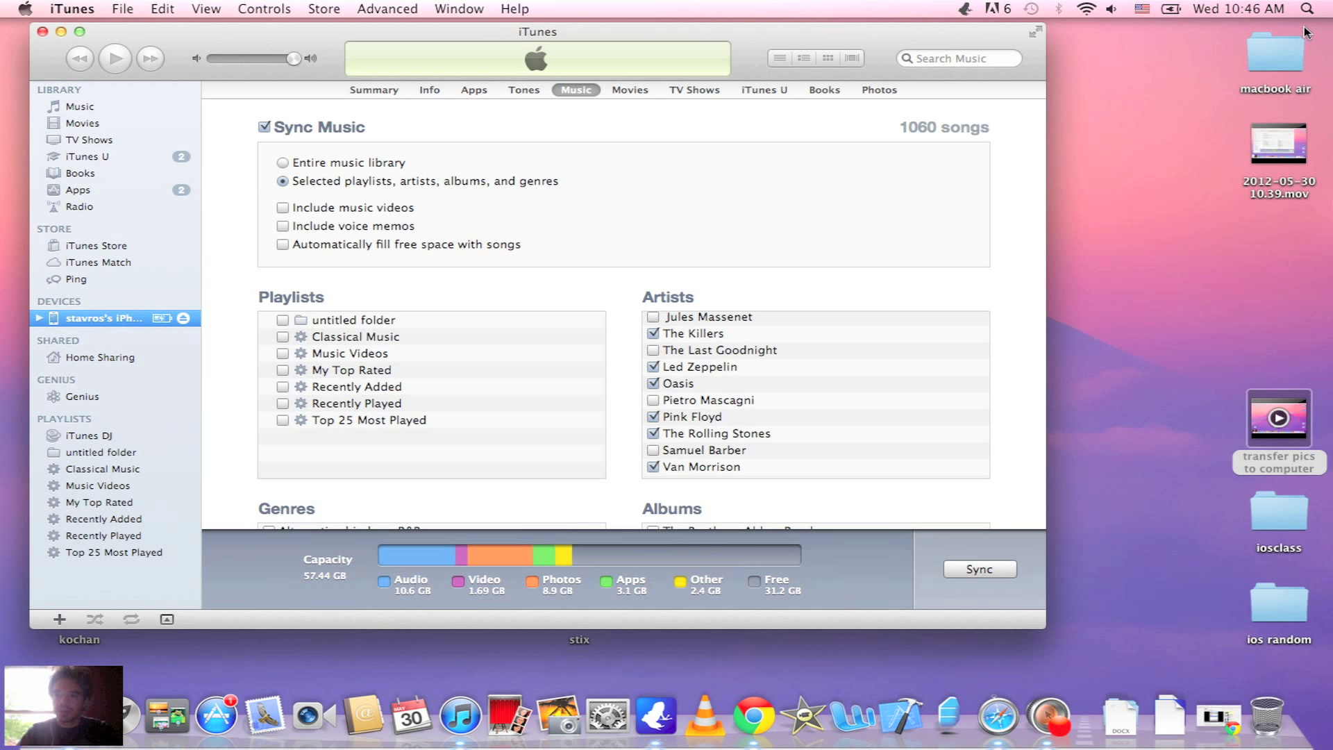
# Launch Image Capture from a Spotlight search for 'ima', listing the iPhone's 232 items.
pyautogui.click(1317, 10)
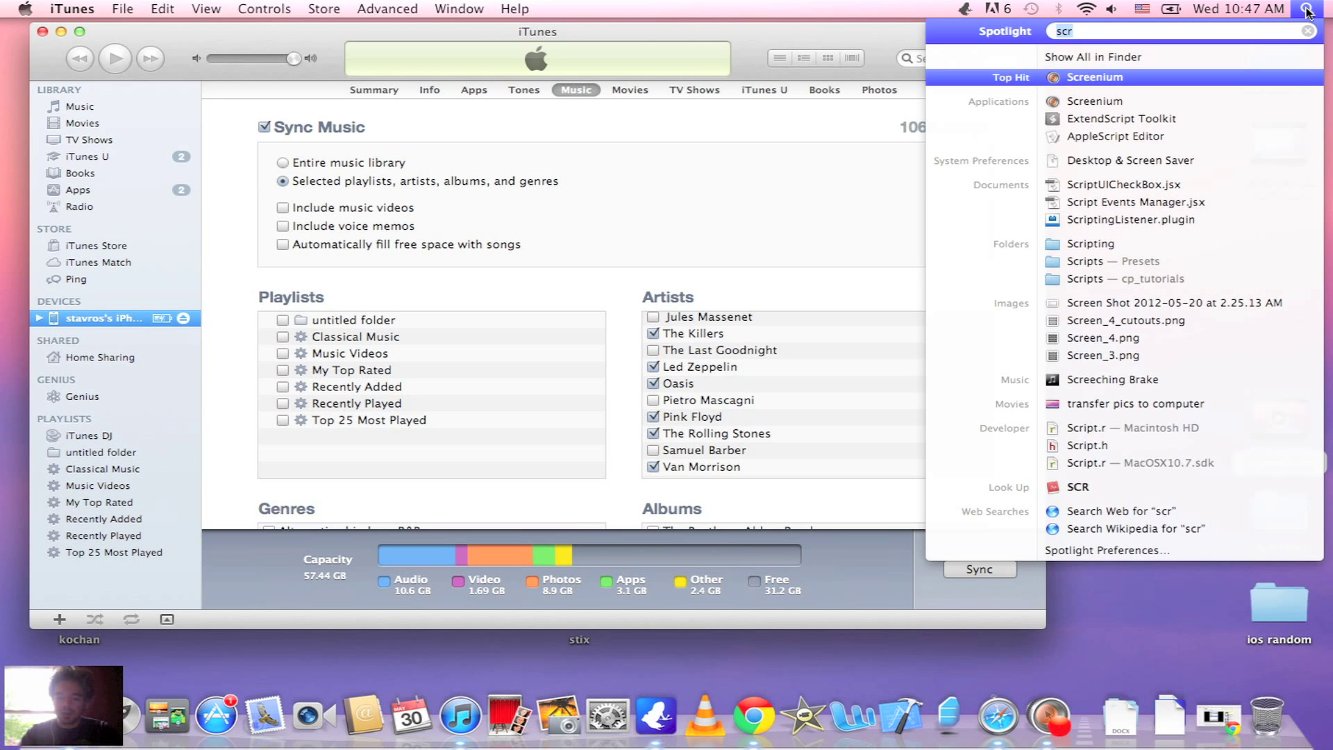
pyautogui.write('imag')
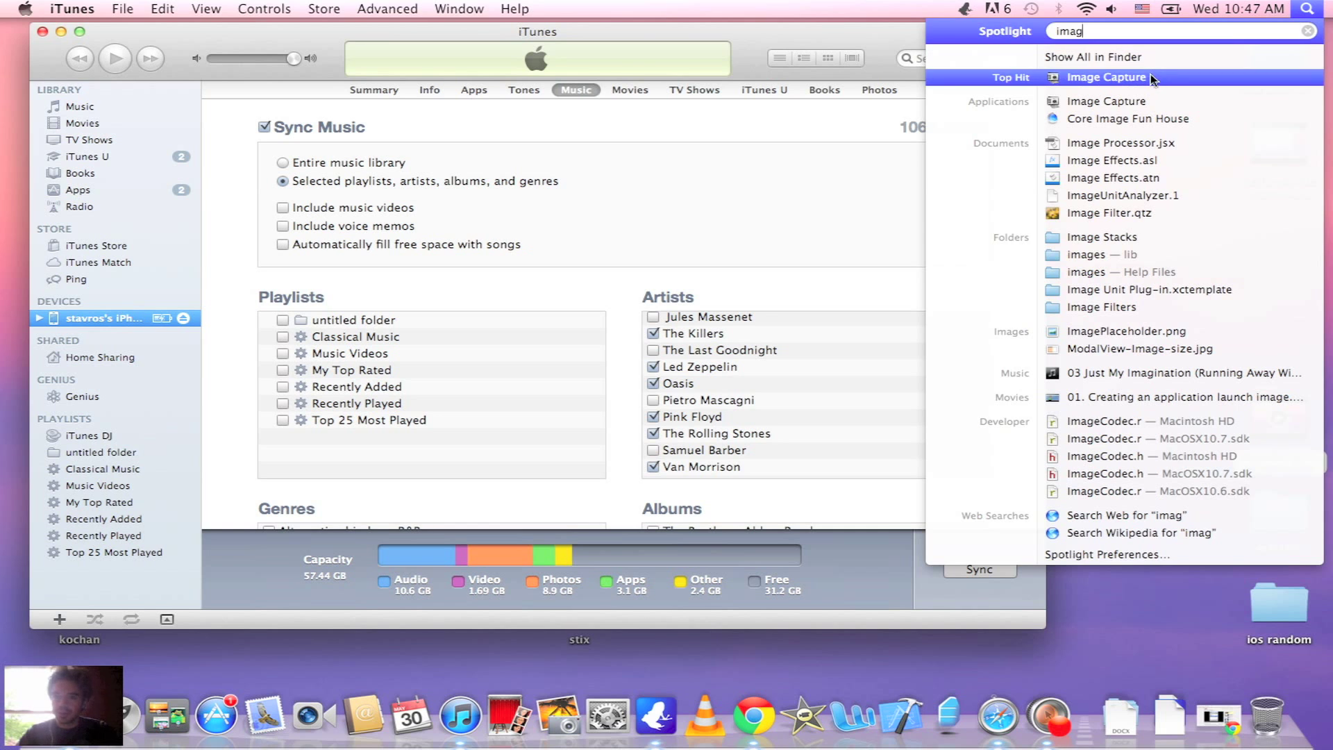
pyautogui.click(1110, 75)
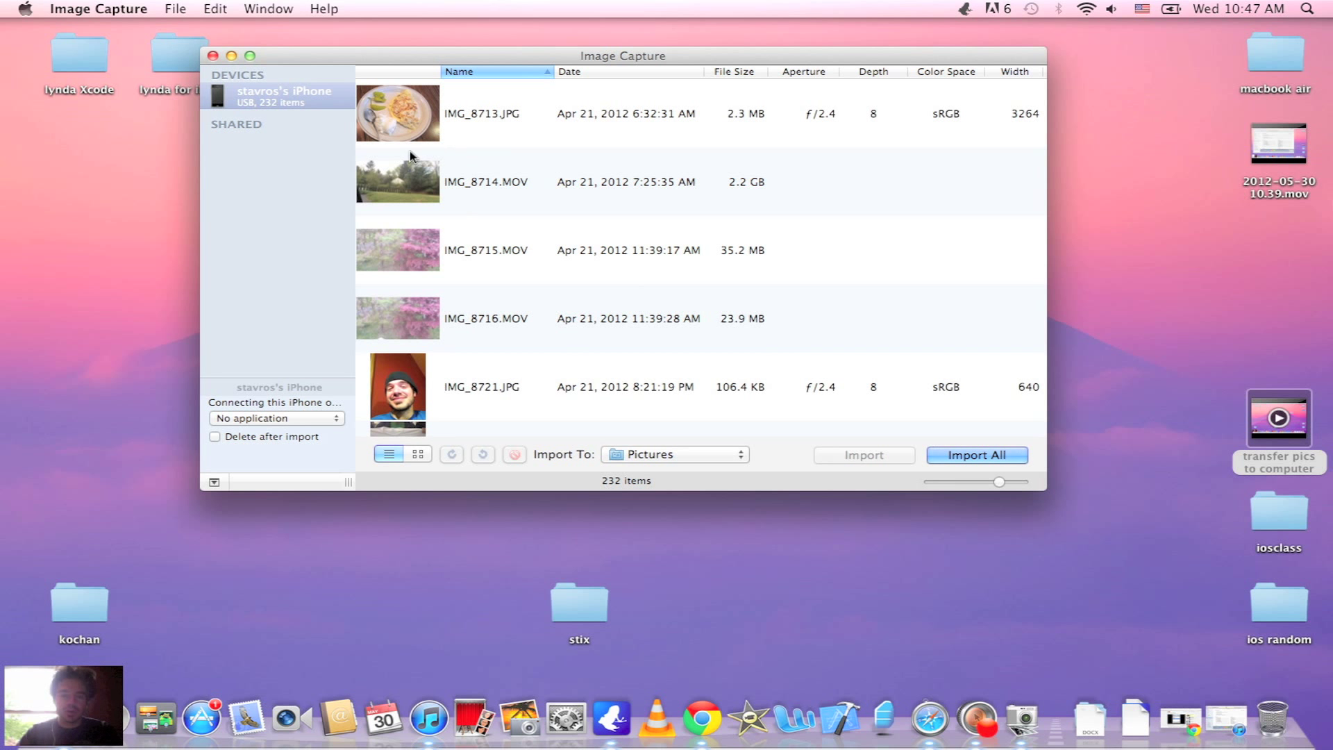
# Scroll the iPhone listing down to the May 2012 photos around IMG_8909–IMG_8911.
pyautogui.scroll(-3)
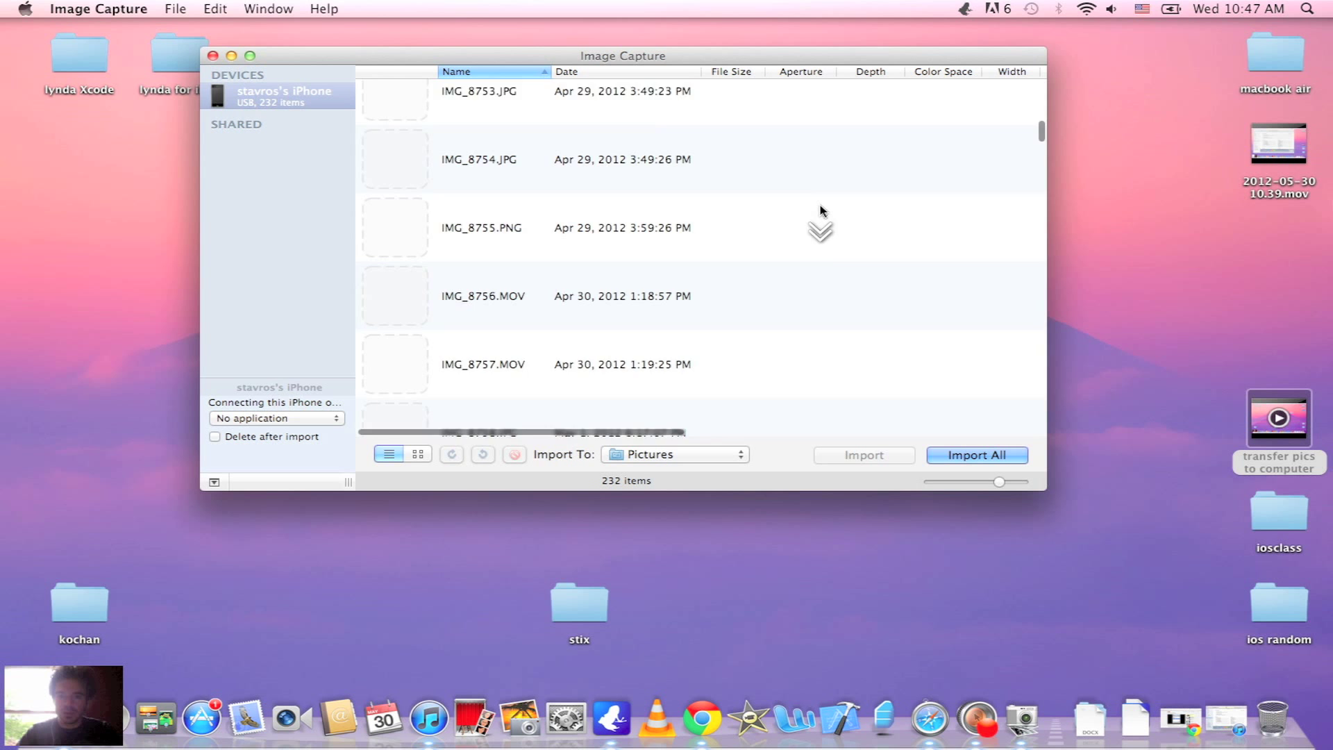
pyautogui.scroll(-3)
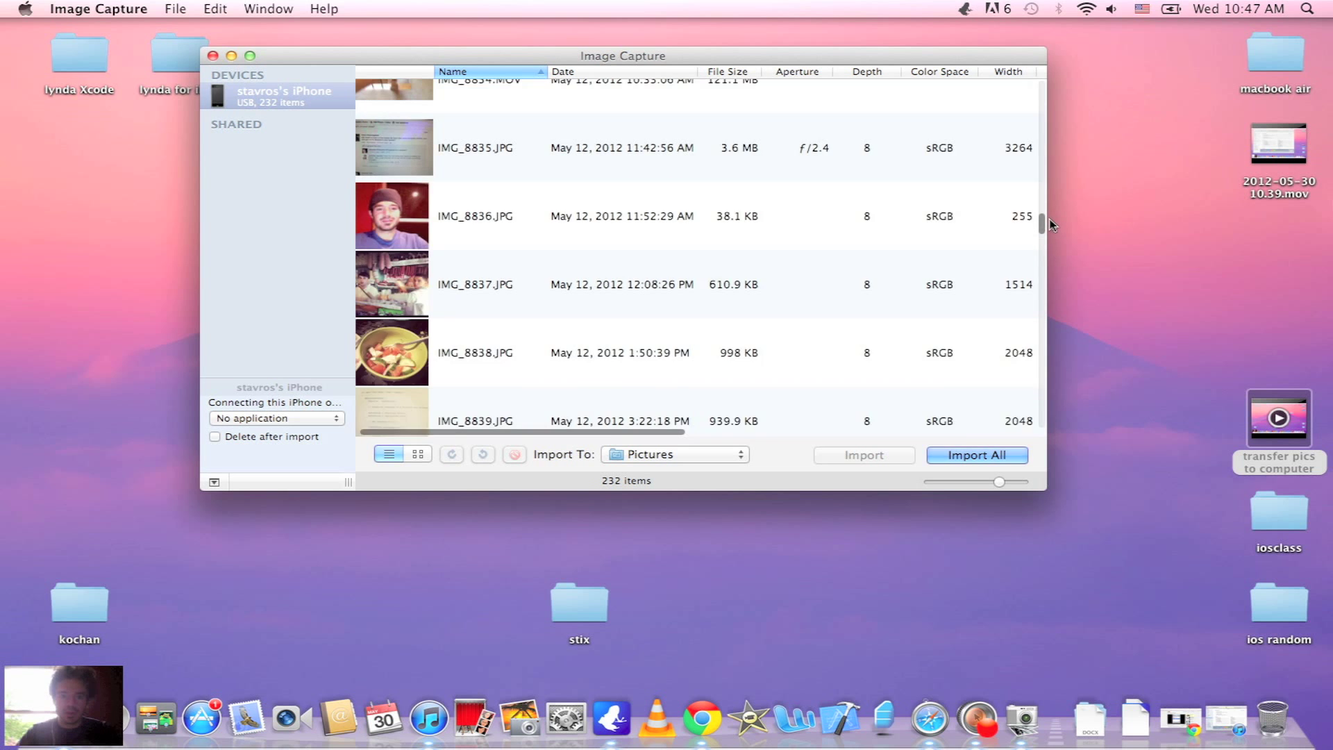
pyautogui.scroll(-3)
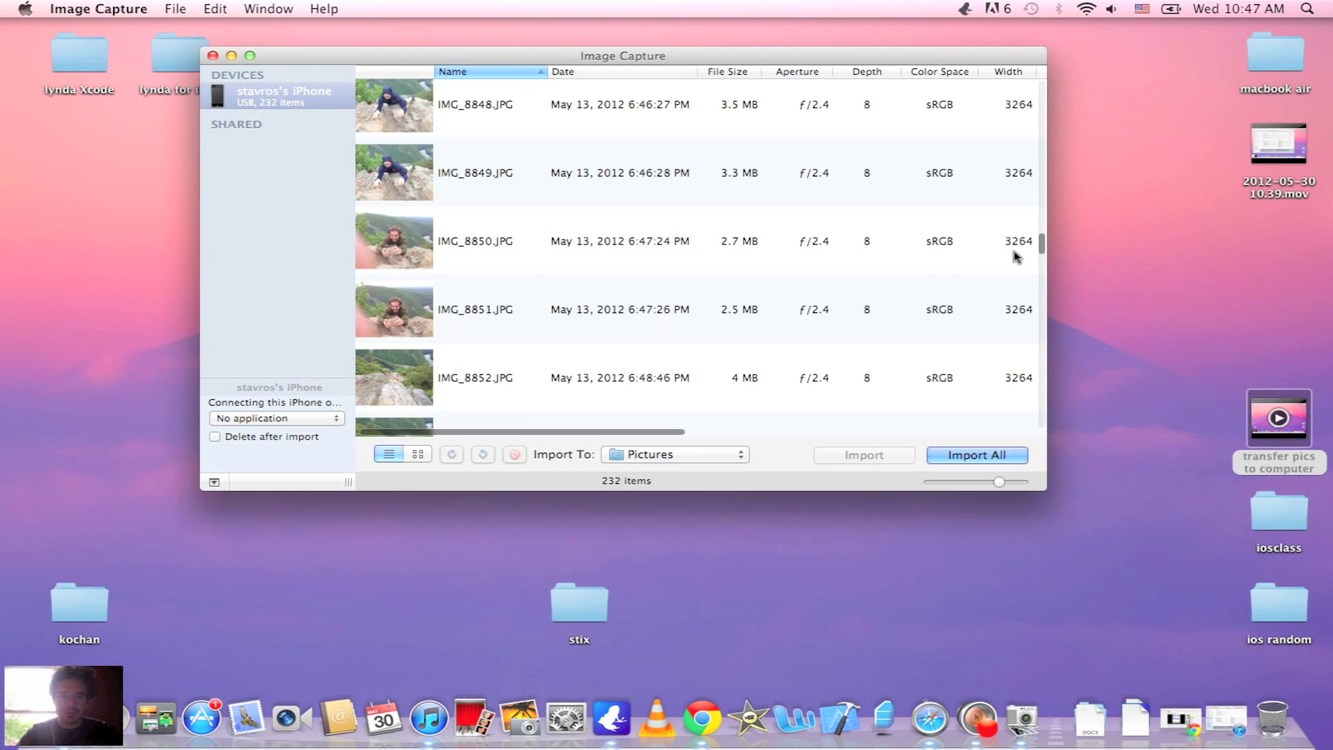
pyautogui.scroll(-3)
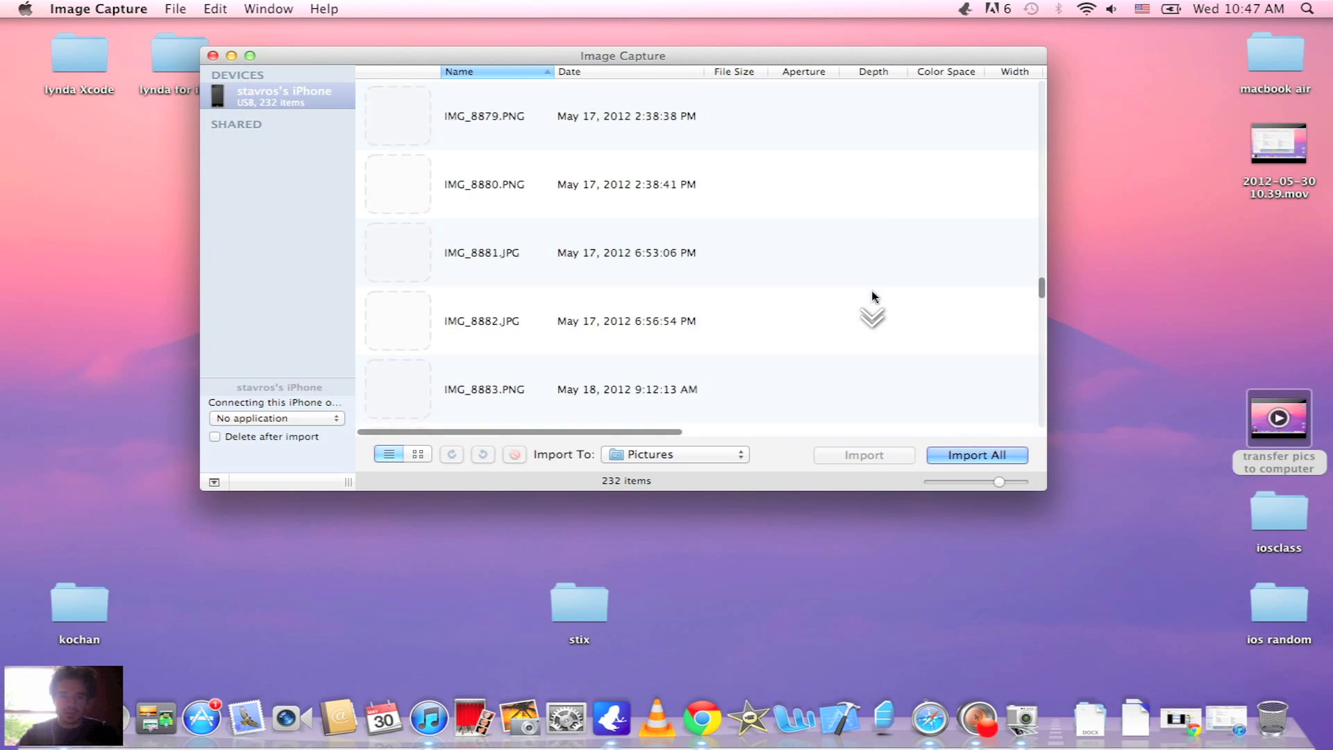
pyautogui.scroll(-3)
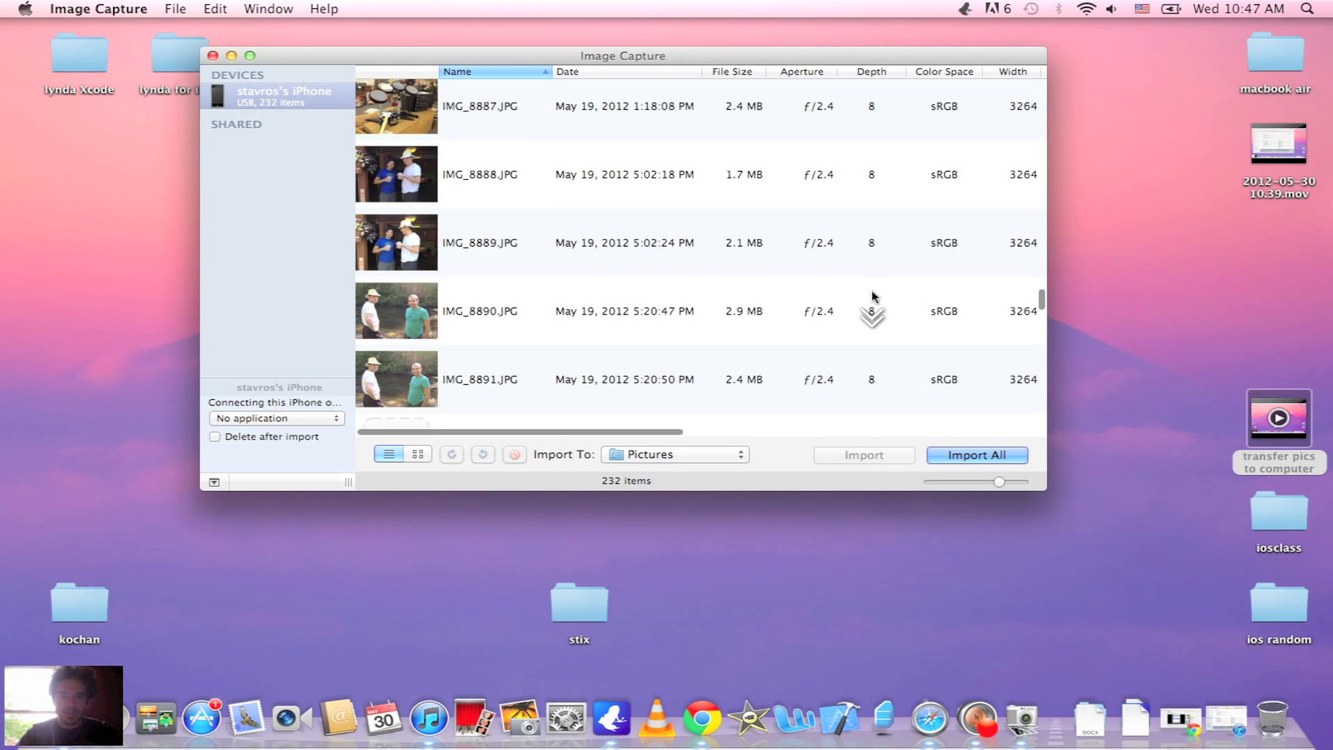
pyautogui.scroll(-3)
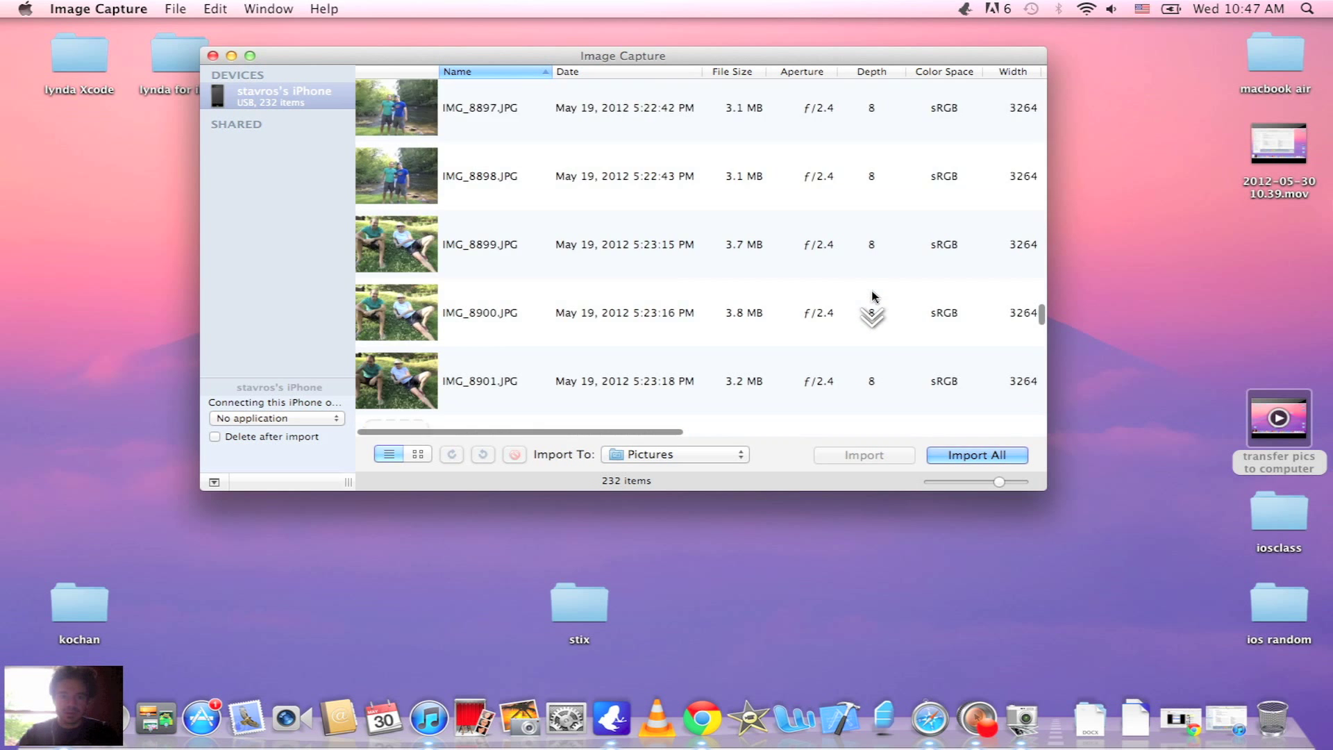
pyautogui.scroll(-3)
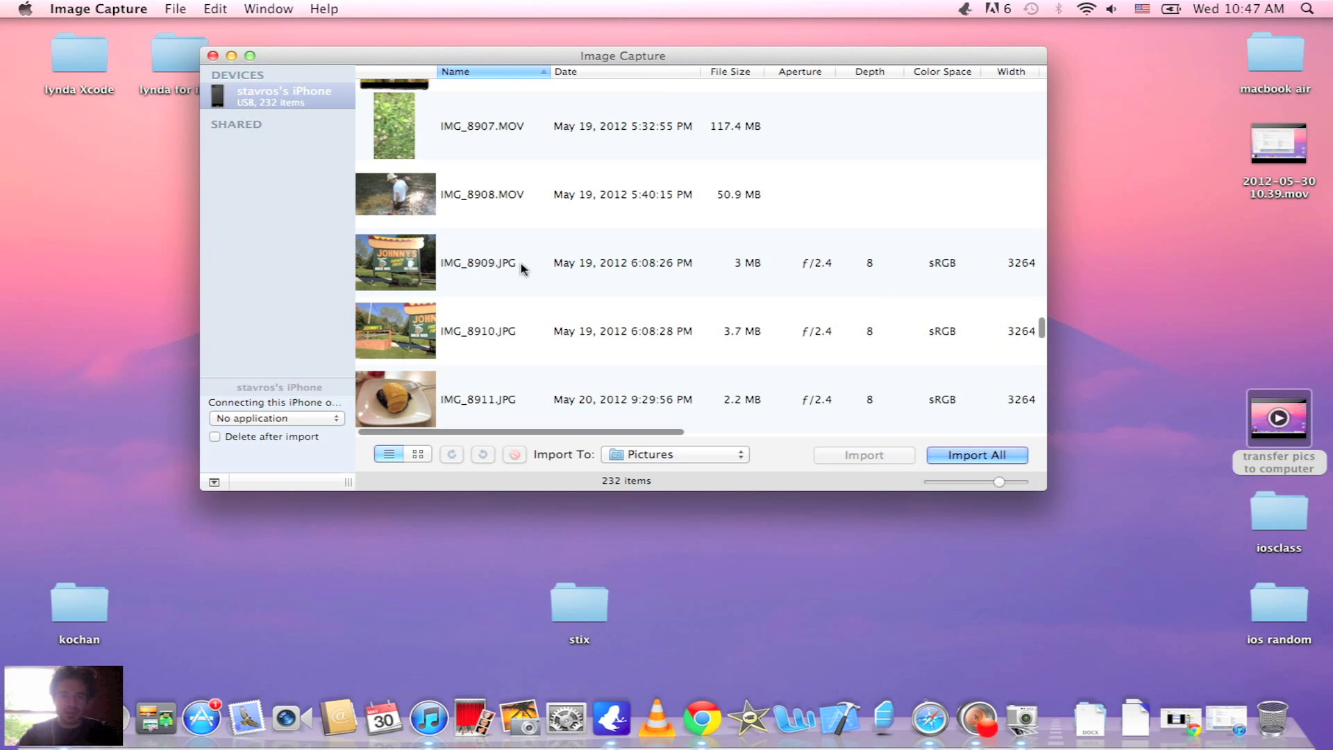
# Copy IMG_8910.JPG from the iPhone onto the desktop by dragging it out of the window.
pyautogui.moveTo(622, 55); pyautogui.dragTo(496, 55)
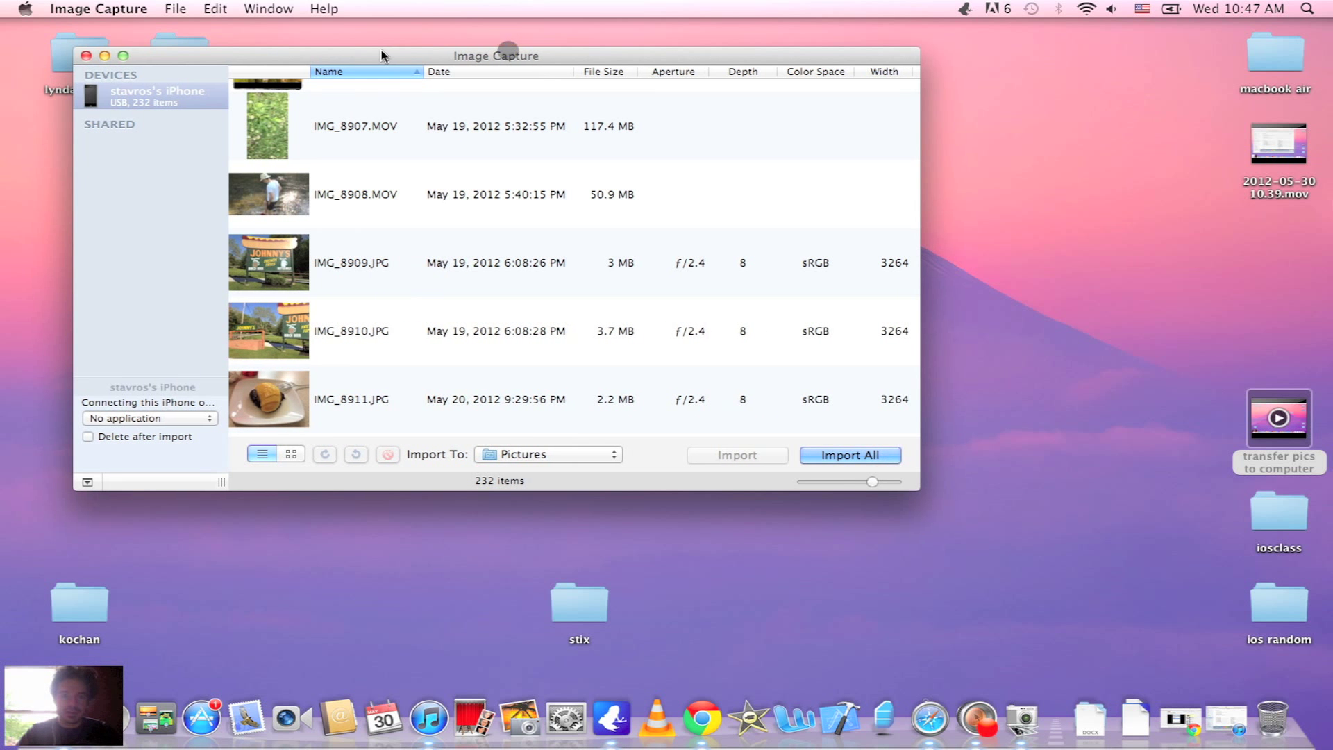
pyautogui.click(353, 331)
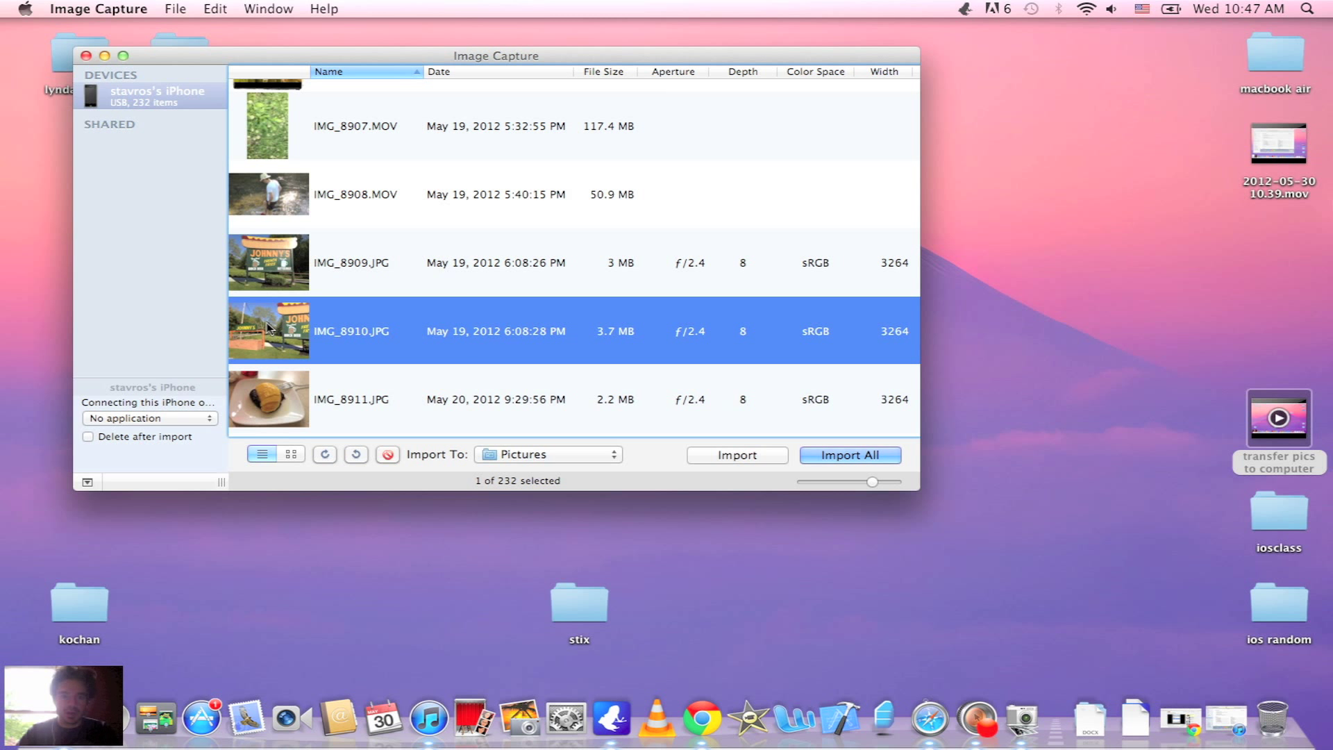
pyautogui.moveTo(268, 331); pyautogui.dragTo(1029, 277)
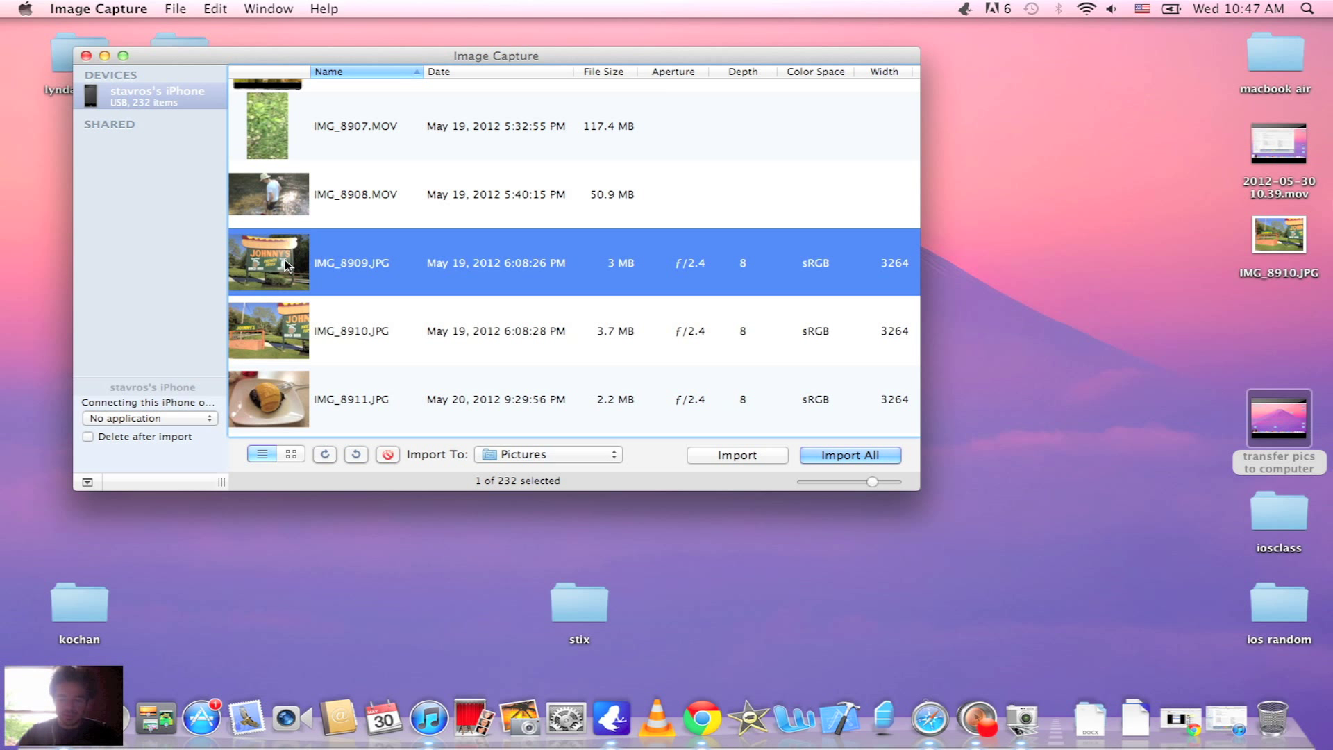
# Select IMG_8909 through IMG_8912 together and create a new untitled folder on the desktop.
pyautogui.click(386, 400)
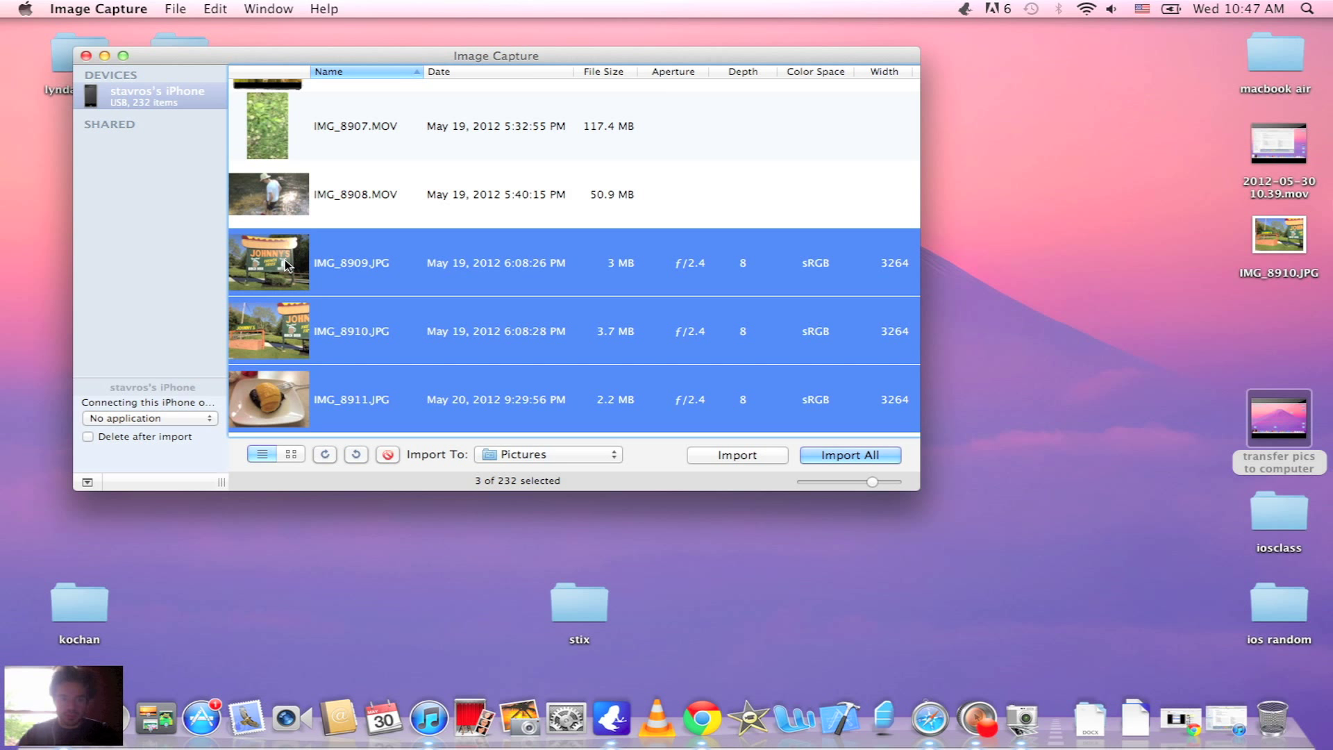
pyautogui.scroll(-3)
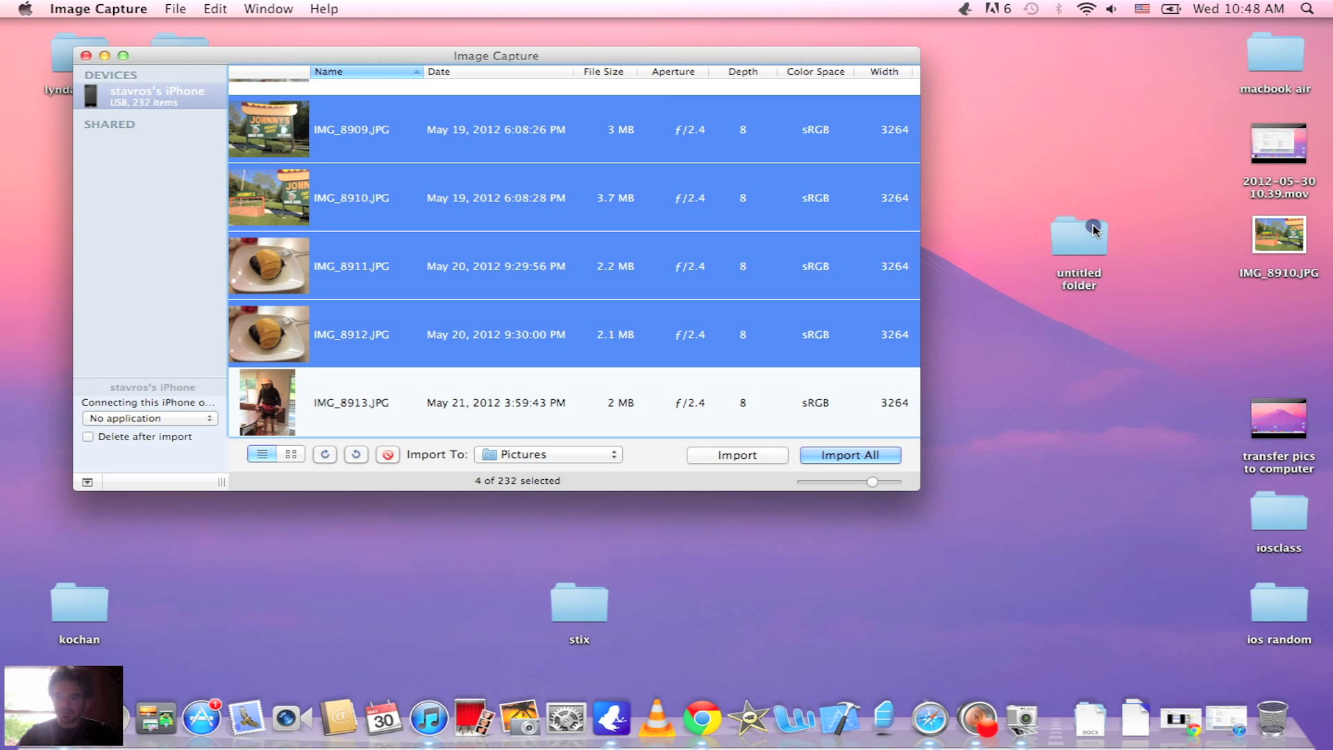
# Rename the new desktop folder 'iphone pics' and drag the four selected photos toward it.
pyautogui.click(1080, 236)
pyautogui.write('iphone pics')
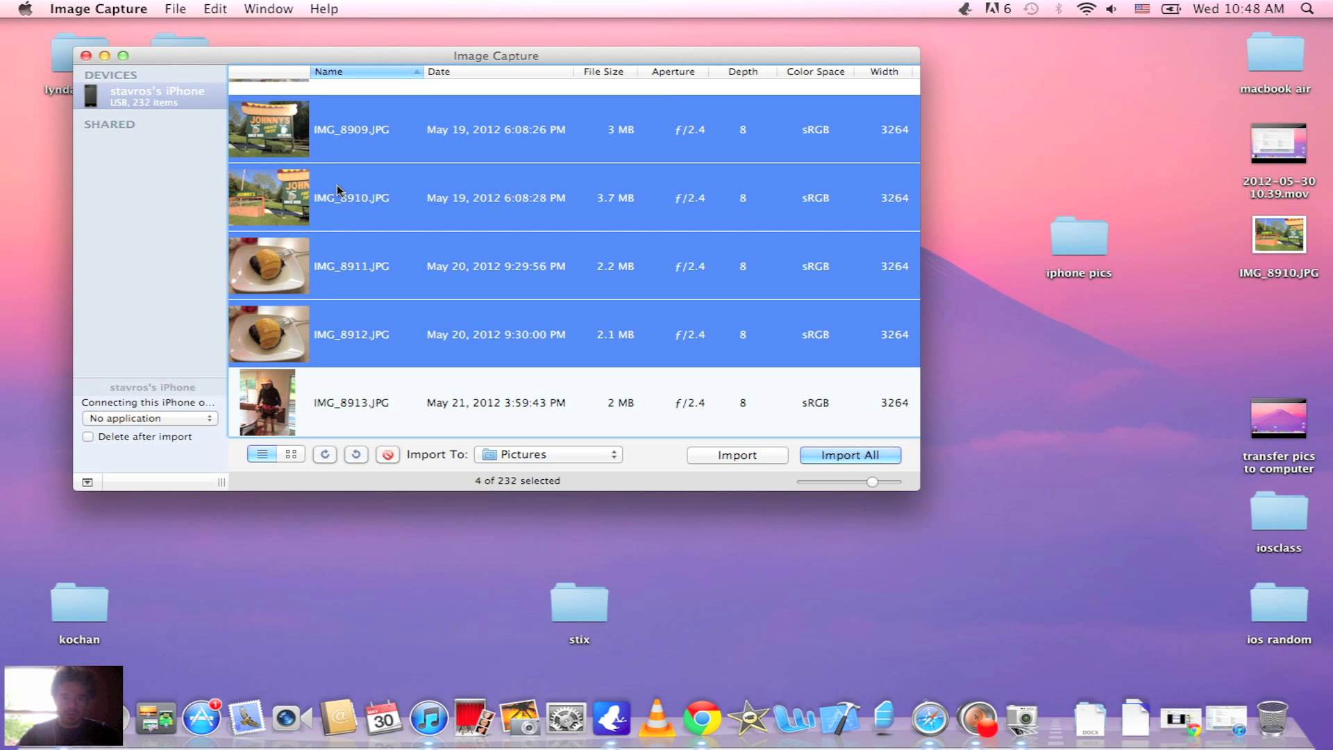
pyautogui.moveTo(268, 128); pyautogui.dragTo(1080, 247)
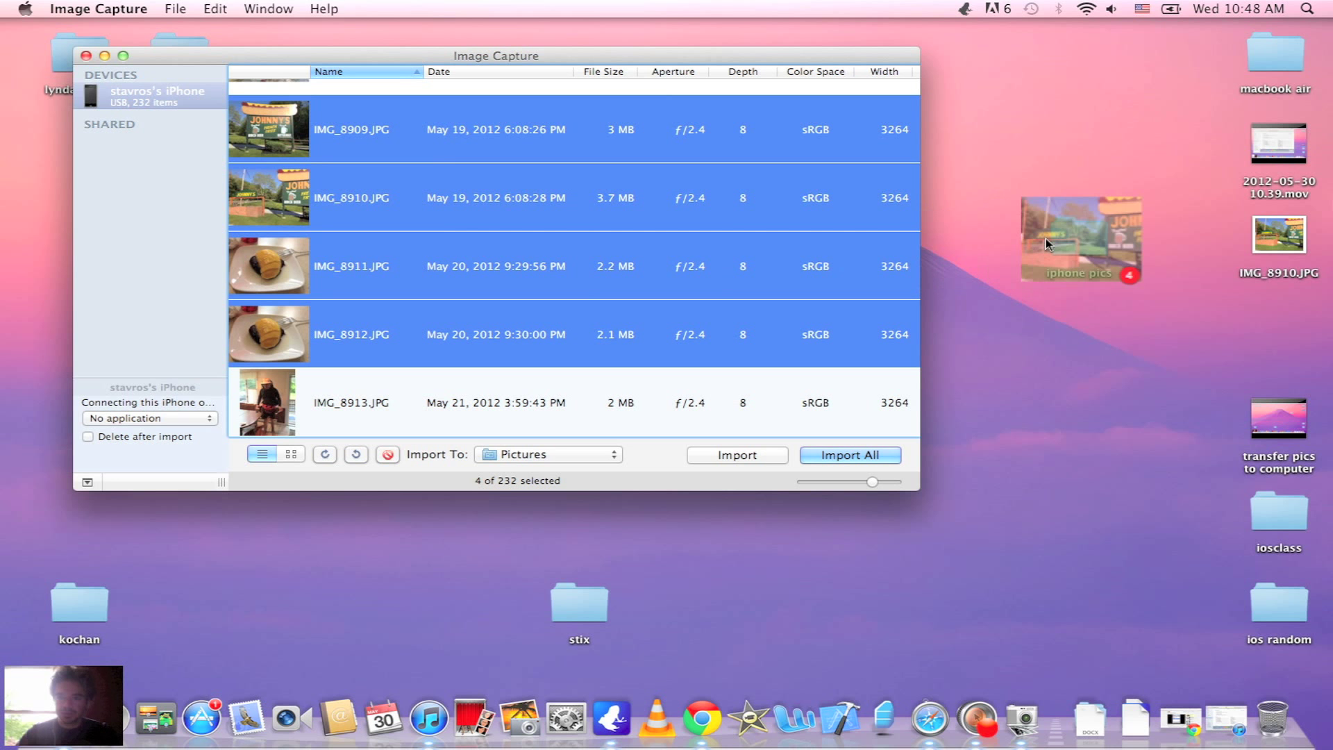
# Drop IMG_8909 through IMG_8912 into the iphone pics folder and close its window.
pyautogui.doubleClick(1080, 241)
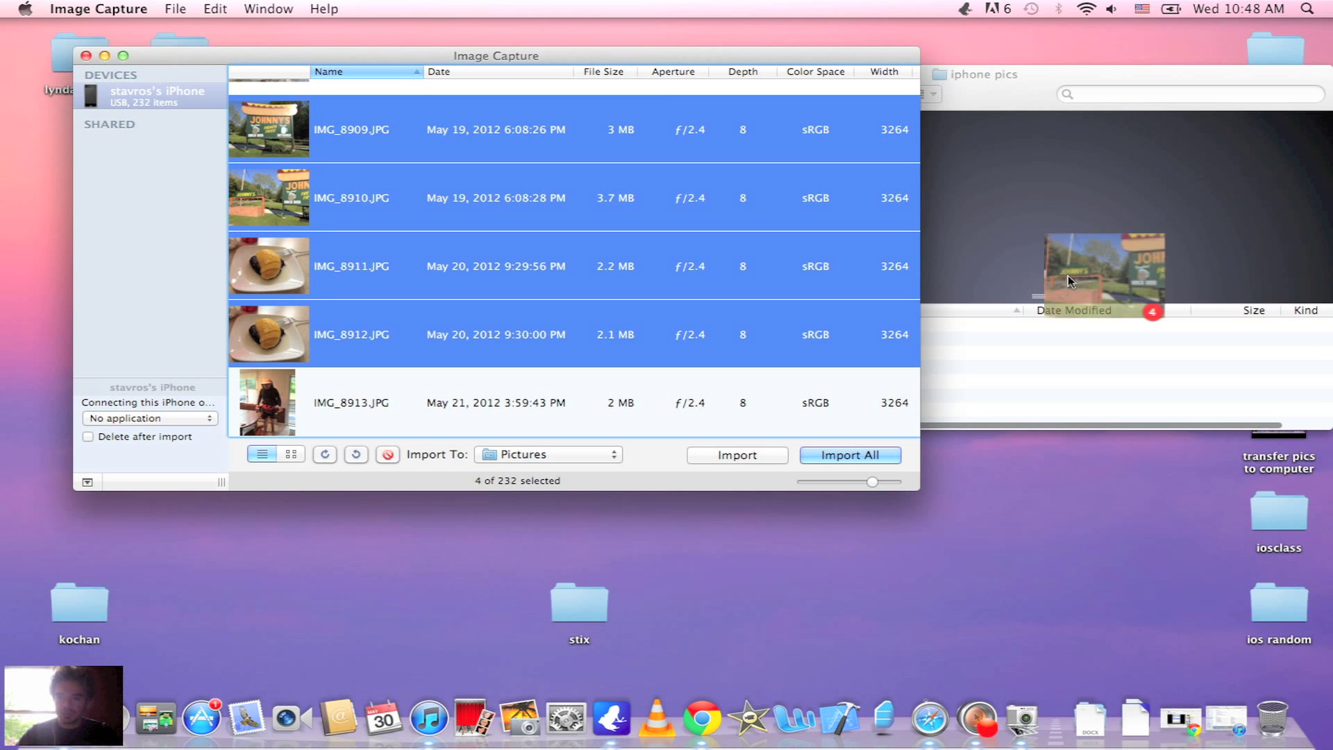
pyautogui.click(850, 454)
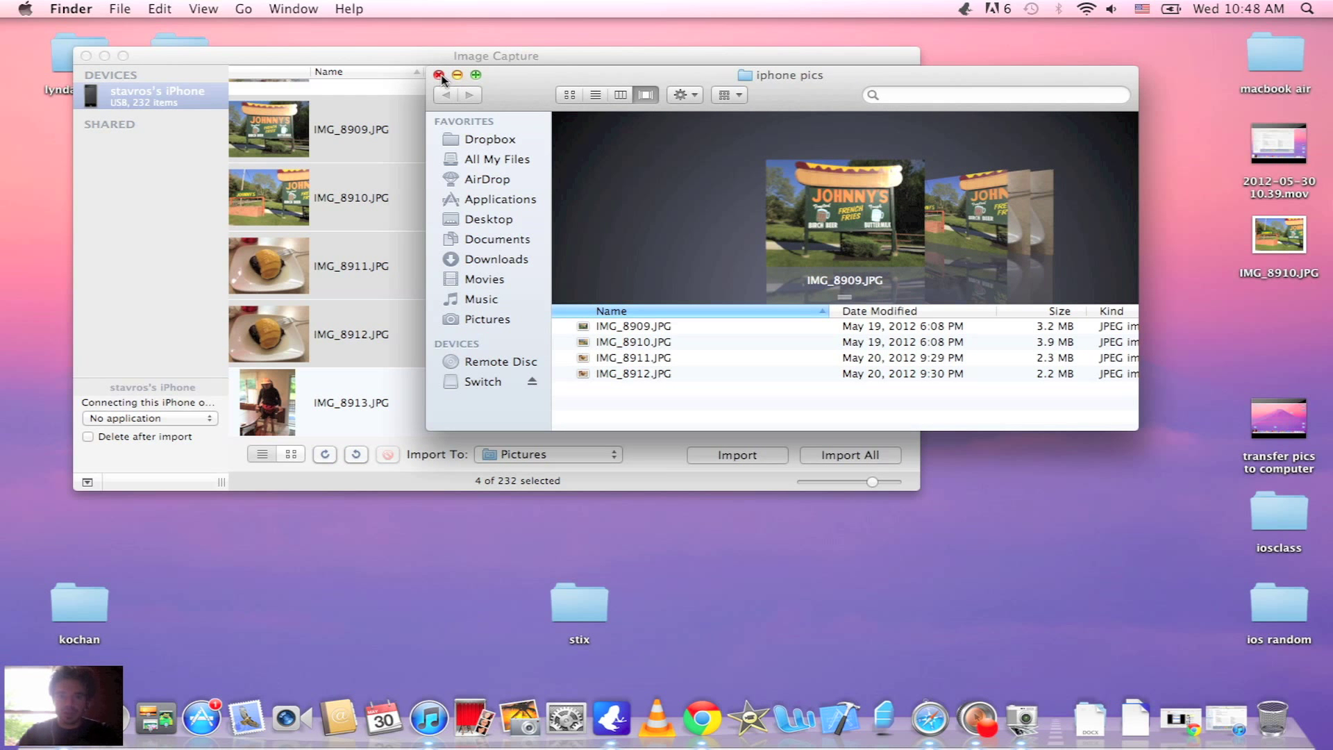
pyautogui.click(439, 76)
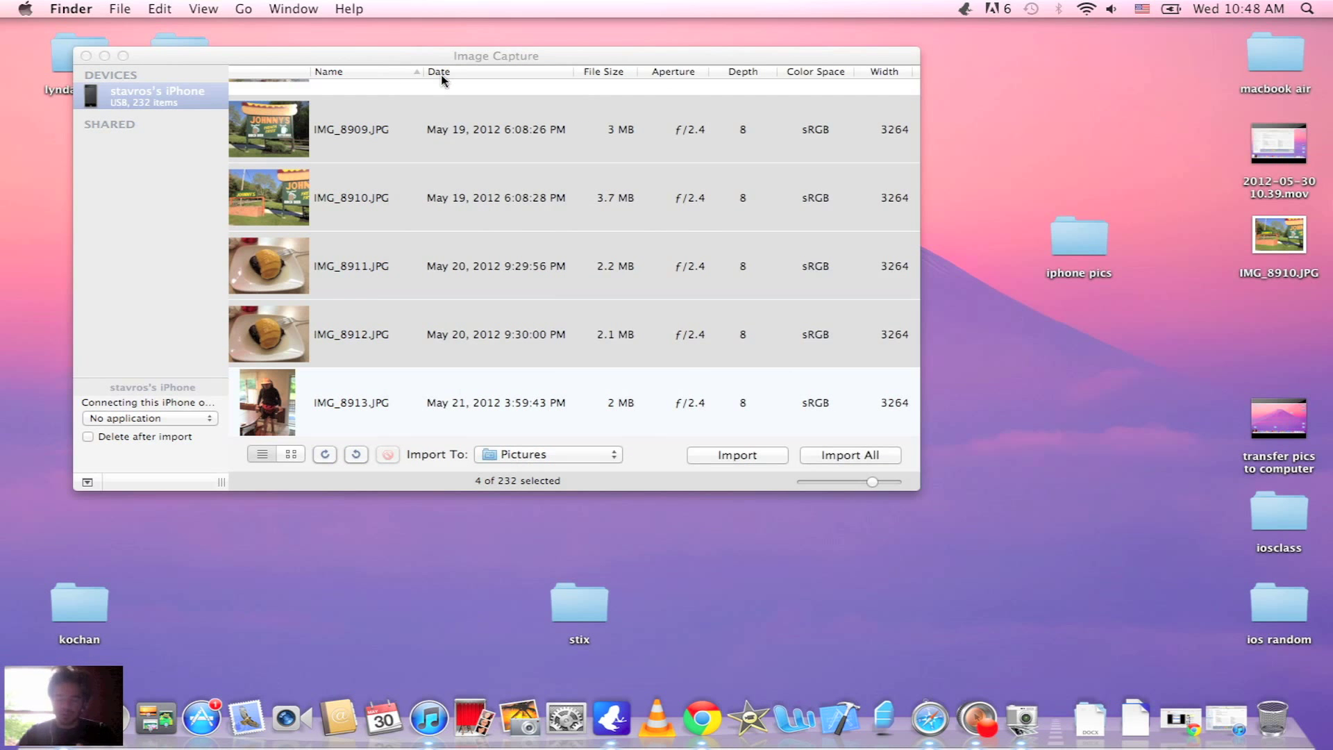
pyautogui.moveTo(532, 136)
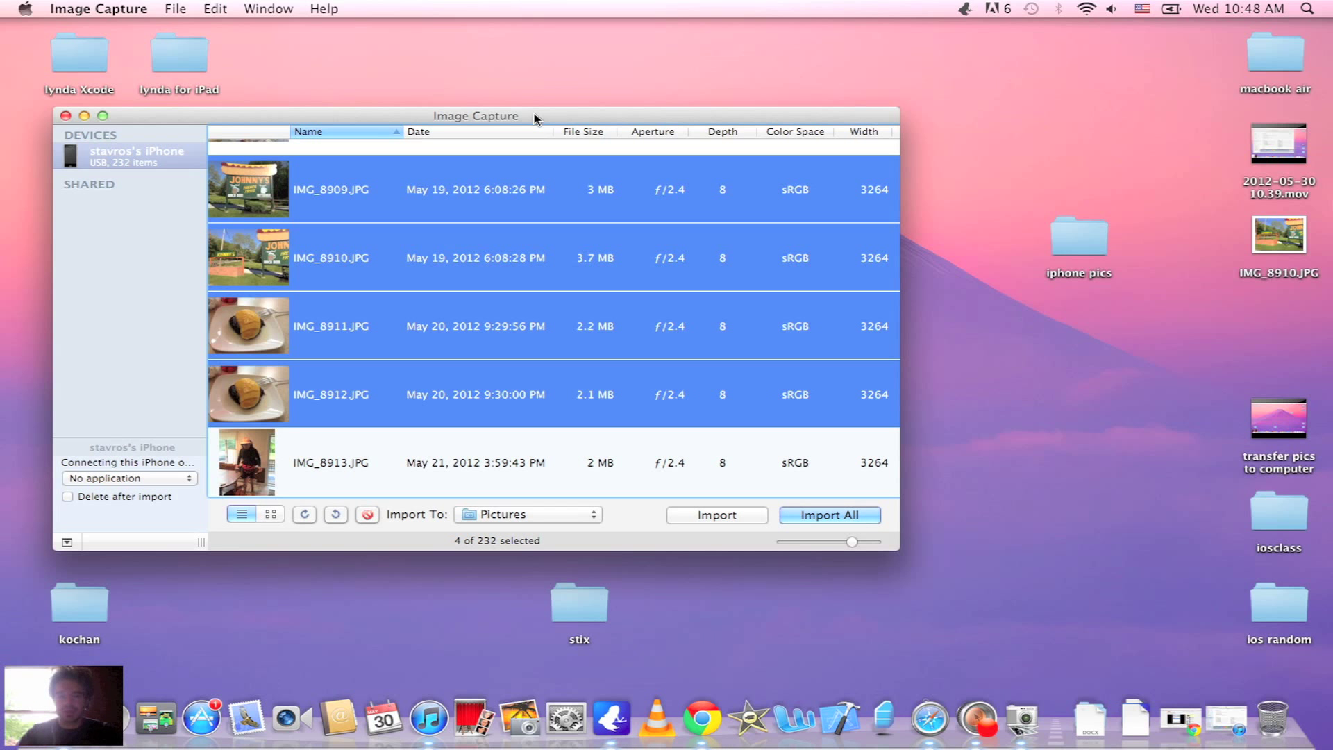
pyautogui.moveTo(650, 109)
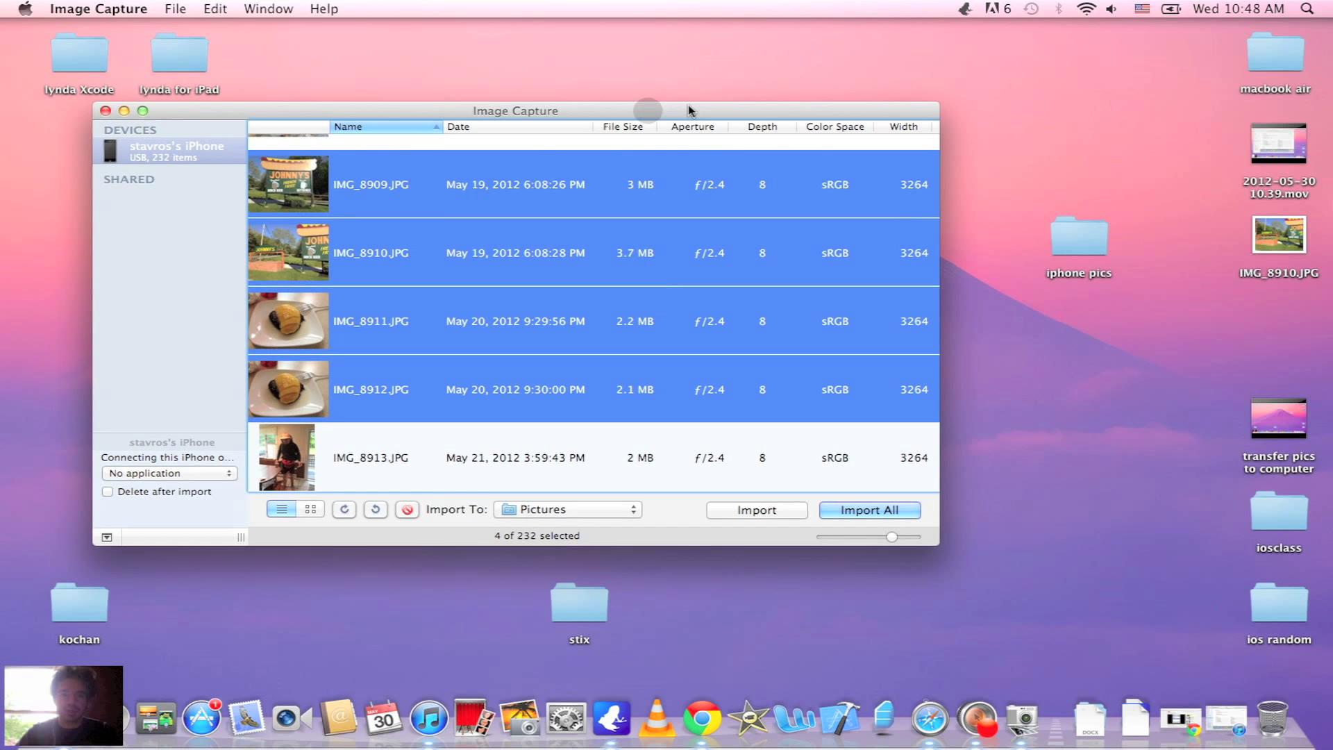
pyautogui.moveTo(693, 178)
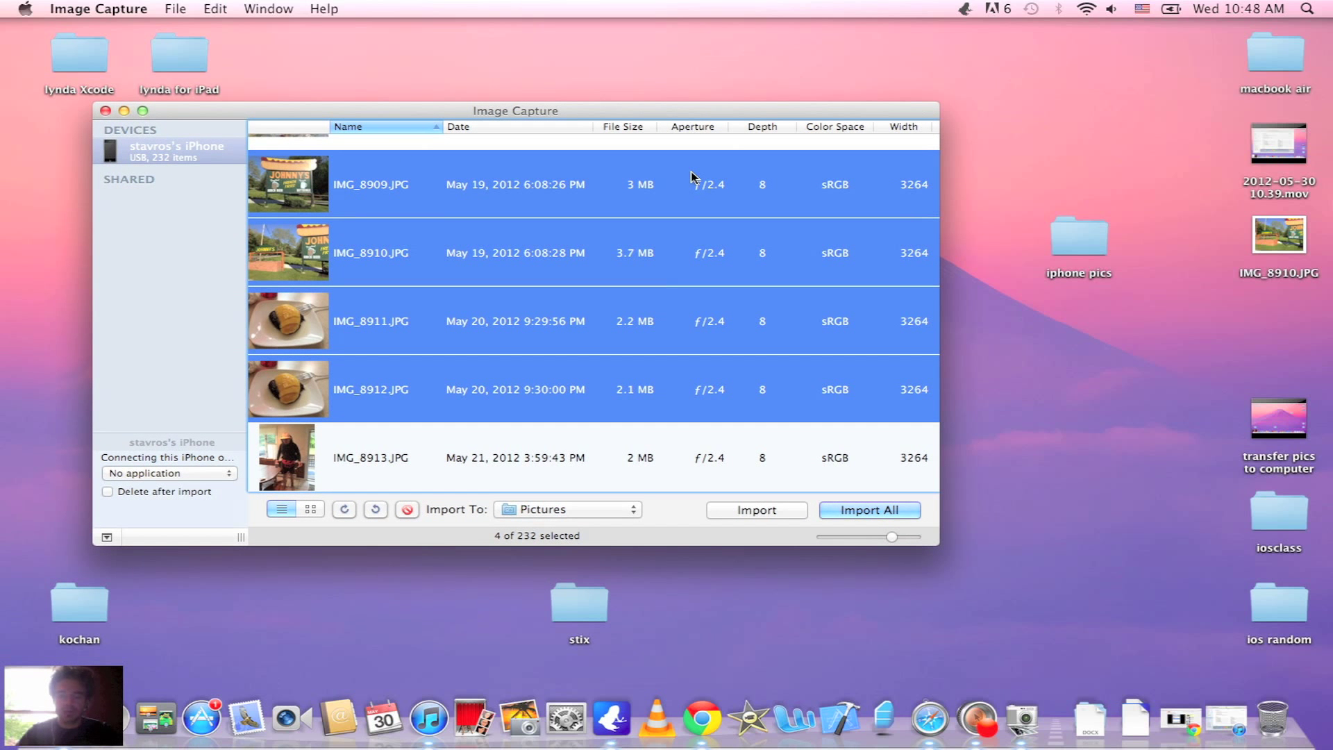
pyautogui.moveTo(976, 722)
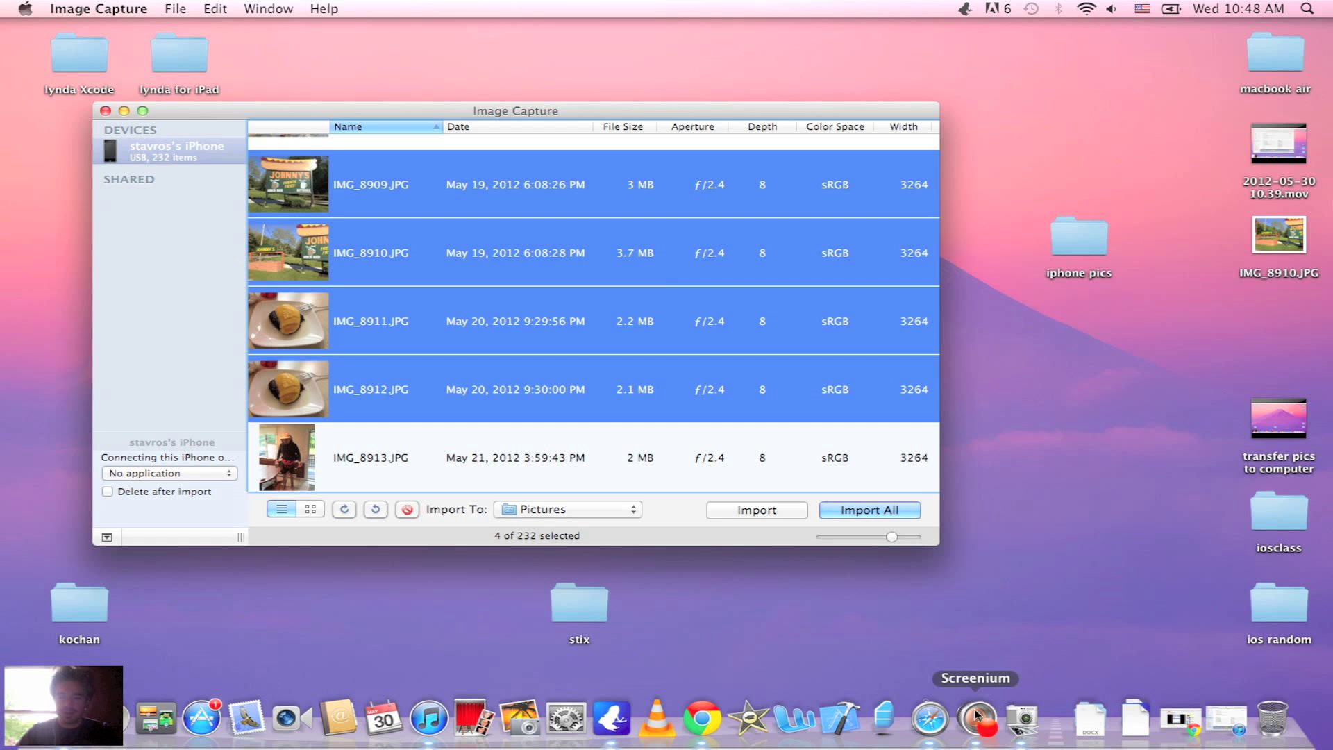